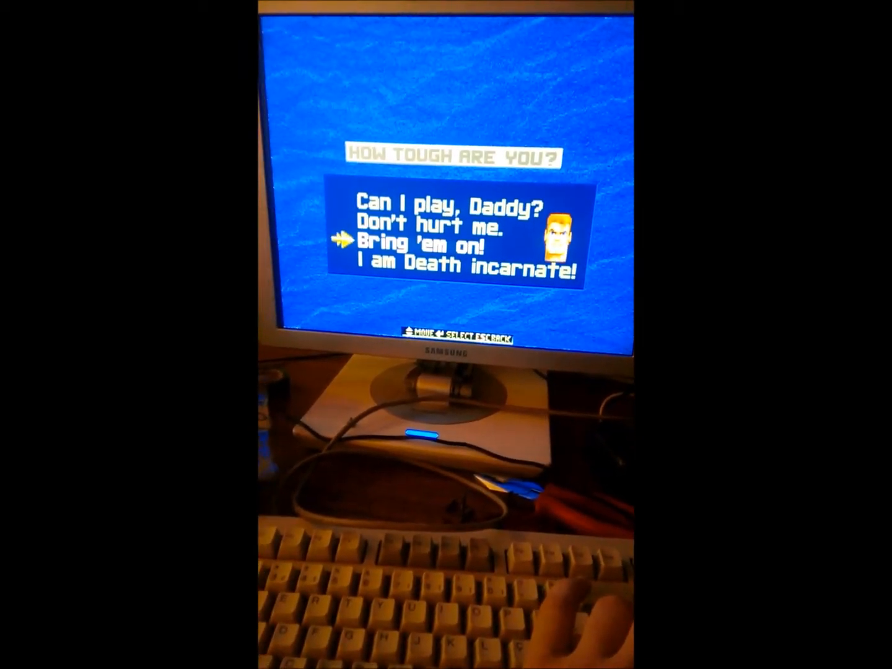
- Confirm 'Bring 'em on!' difficulty to begin Floor 1 with three lives
{"action": "key", "text": "Return"}
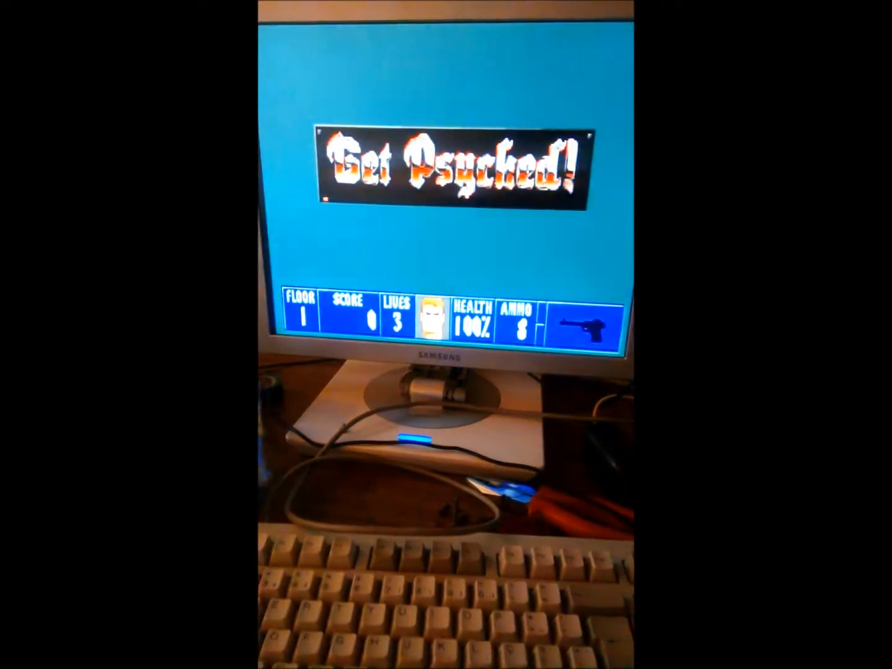